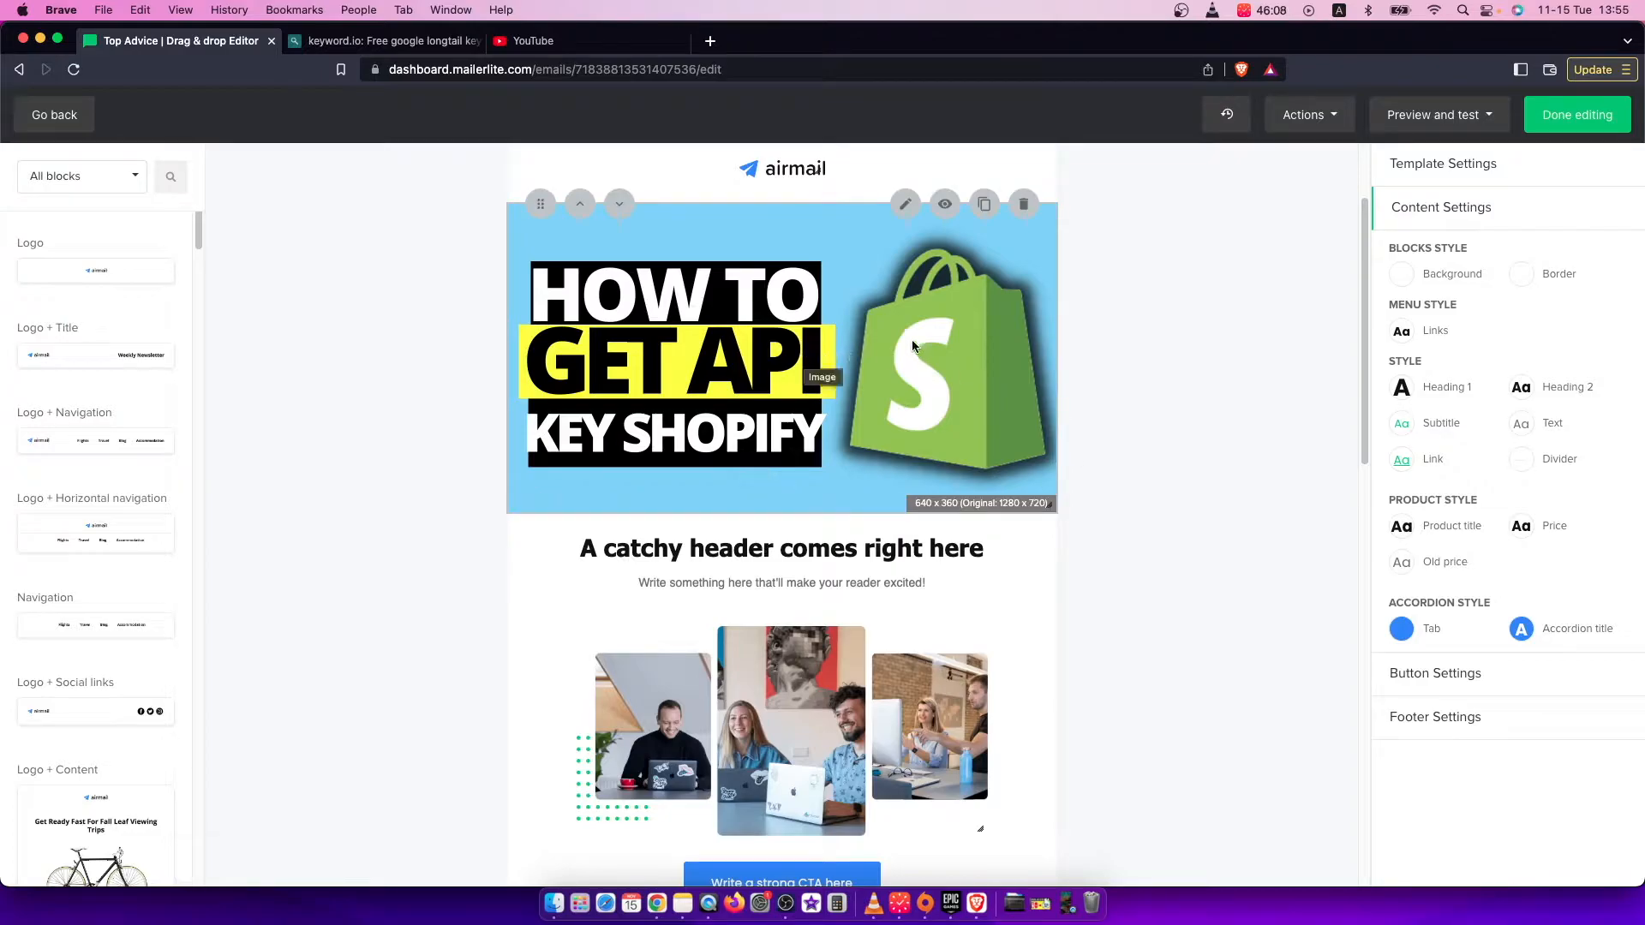
pyautogui.moveTo(995, 393)
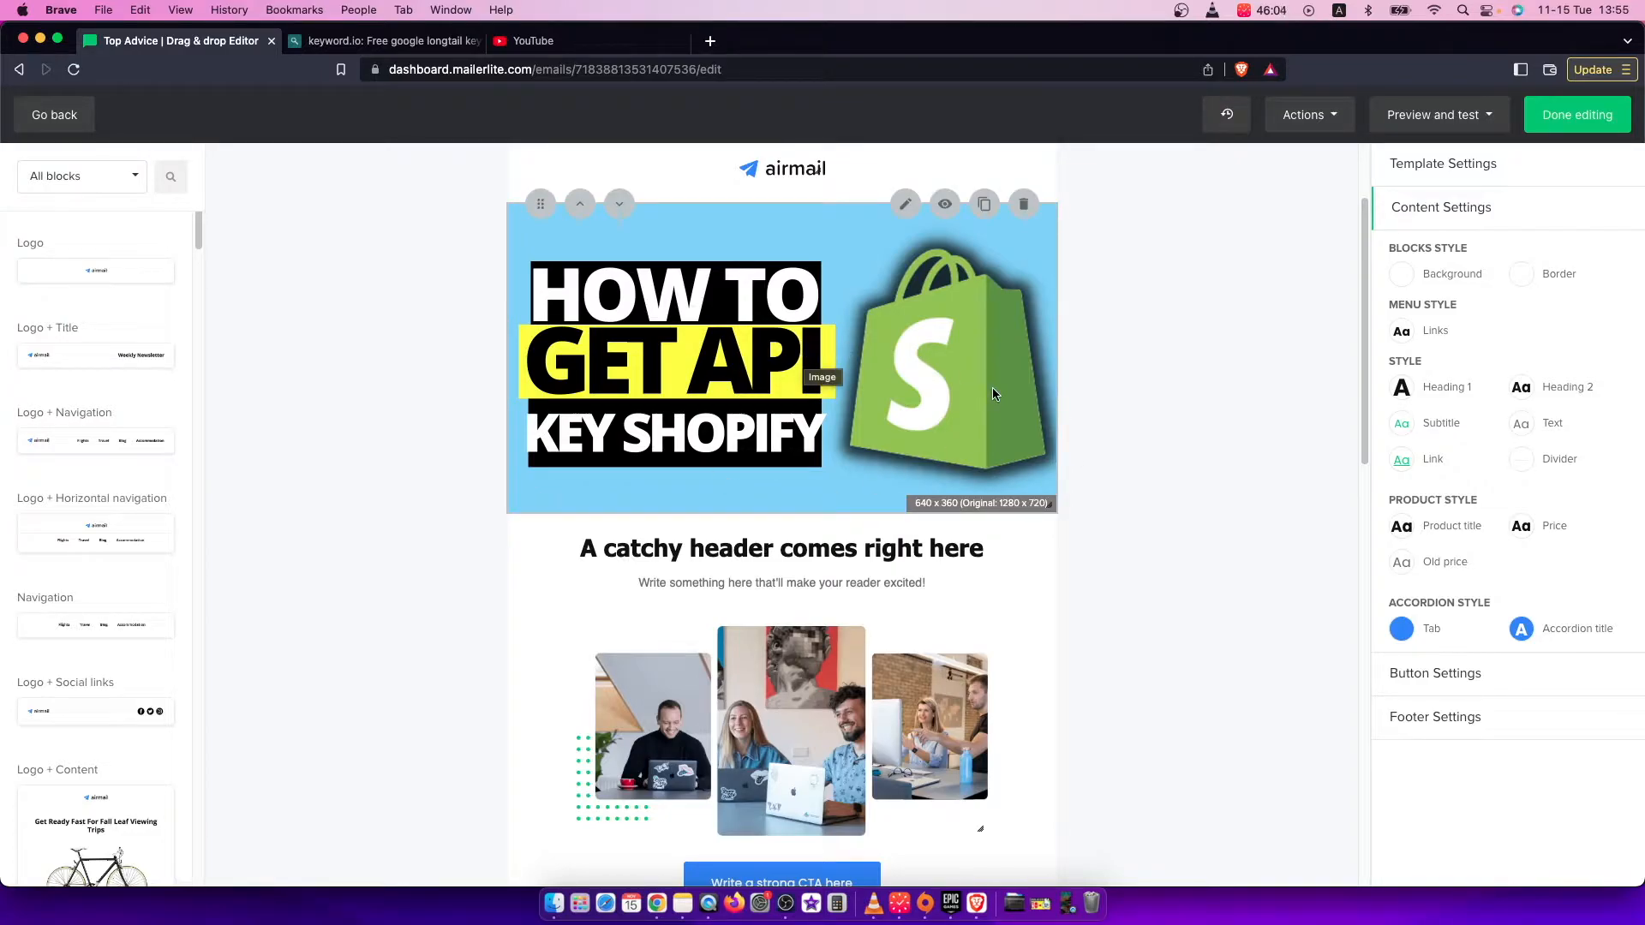
pyautogui.moveTo(500, 352)
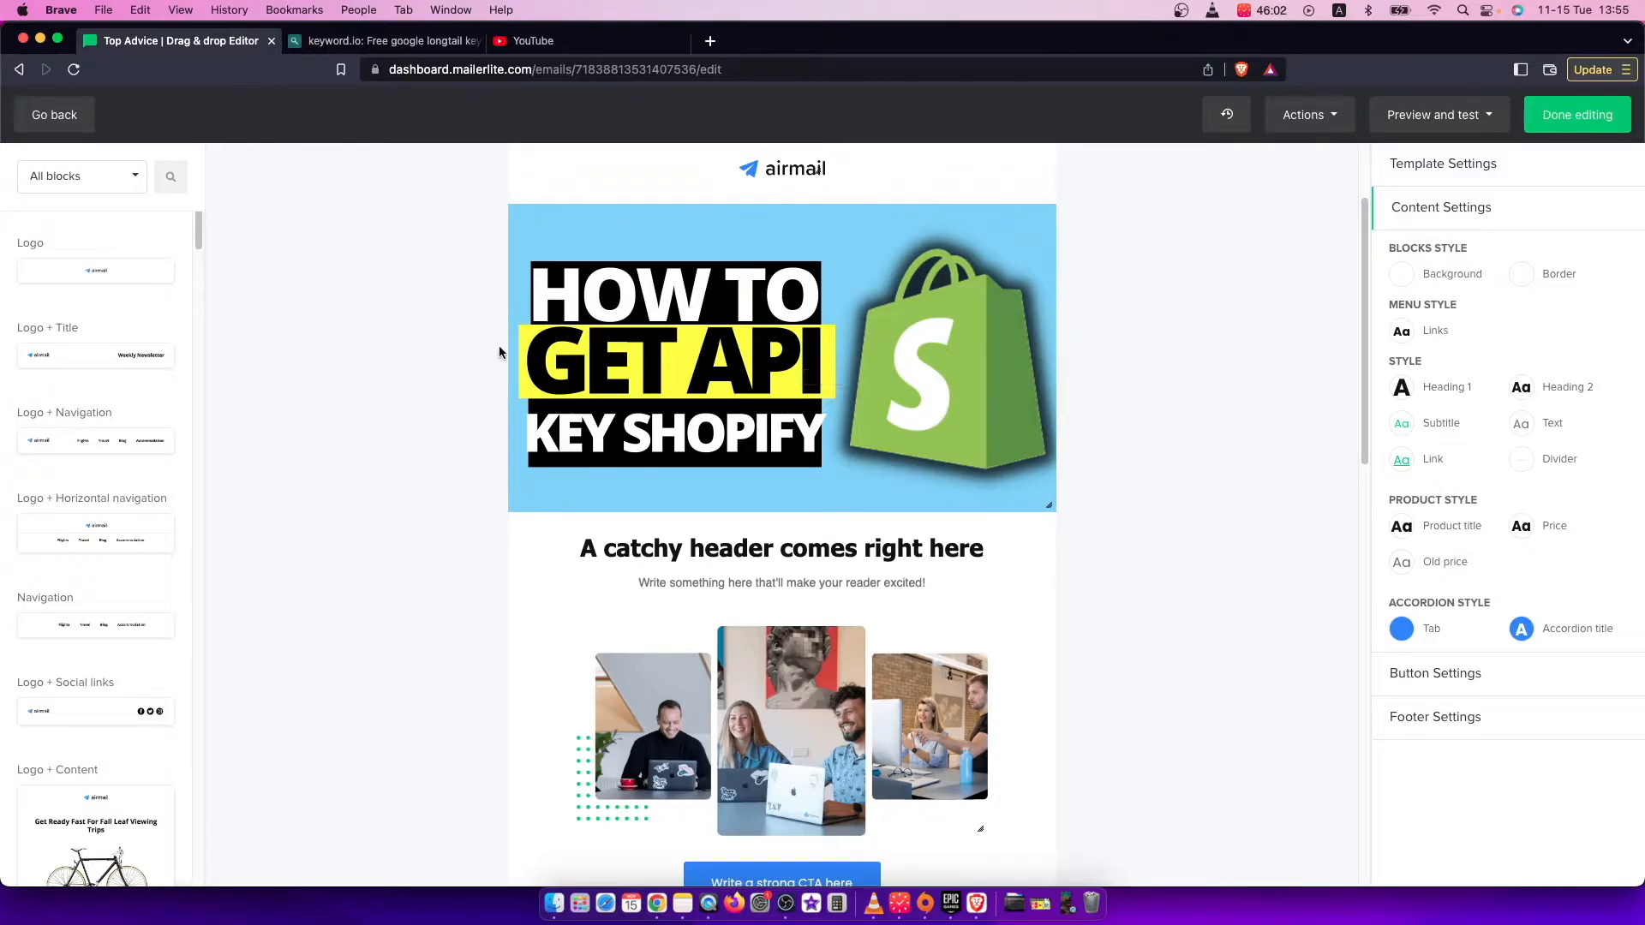
pyautogui.moveTo(352, 365)
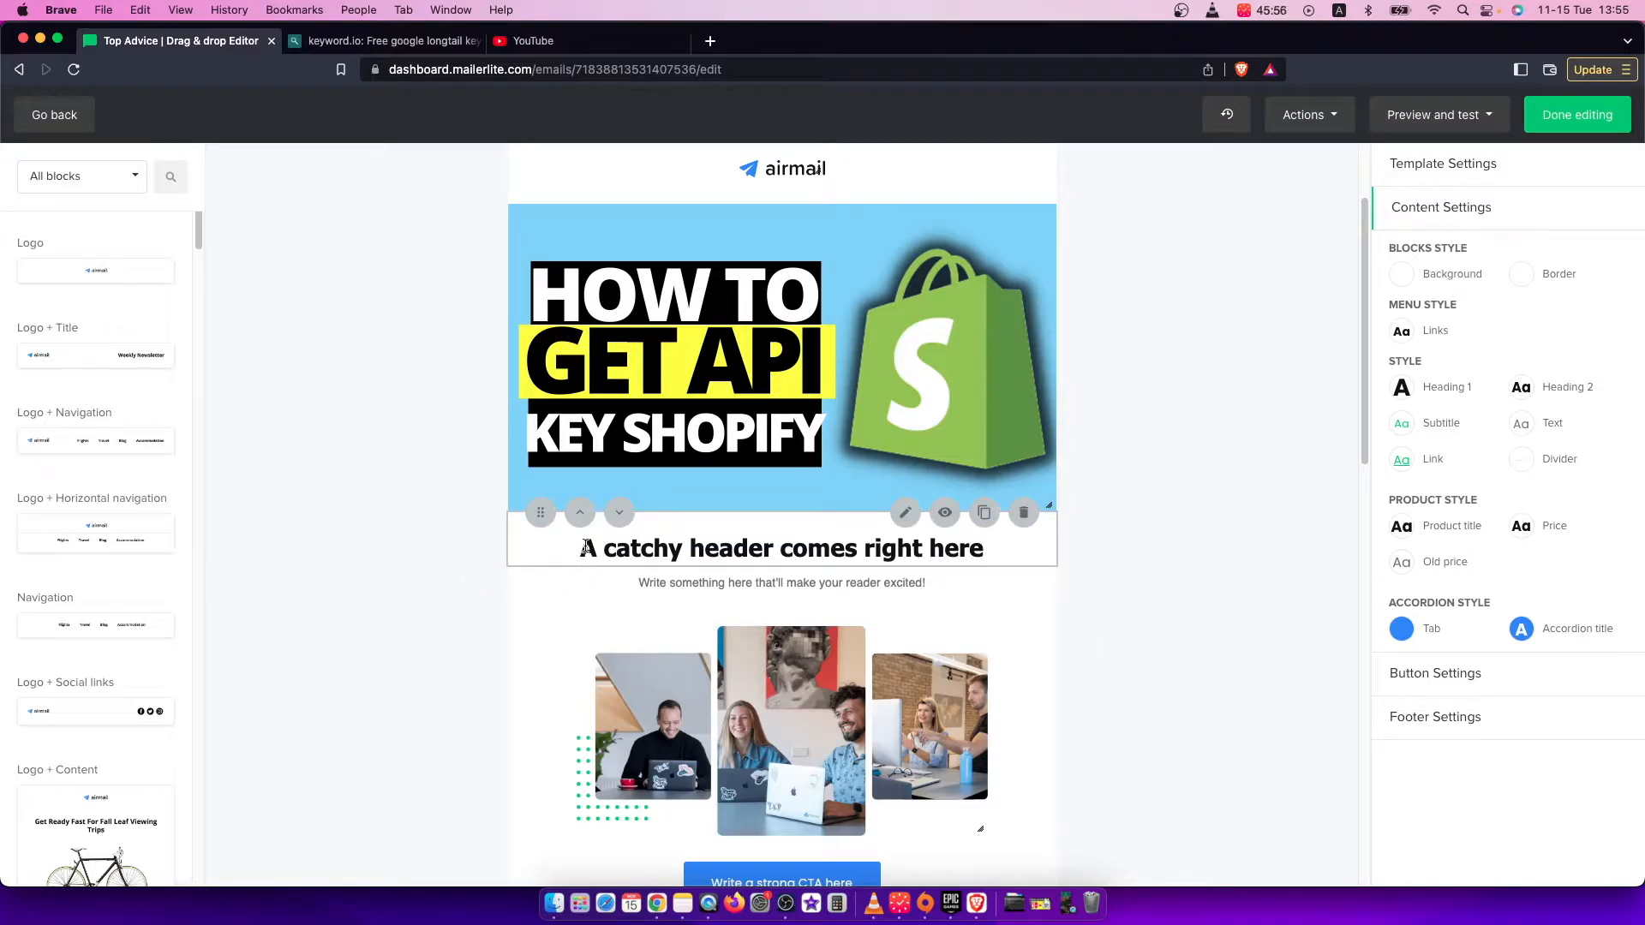
pyautogui.moveTo(814, 551)
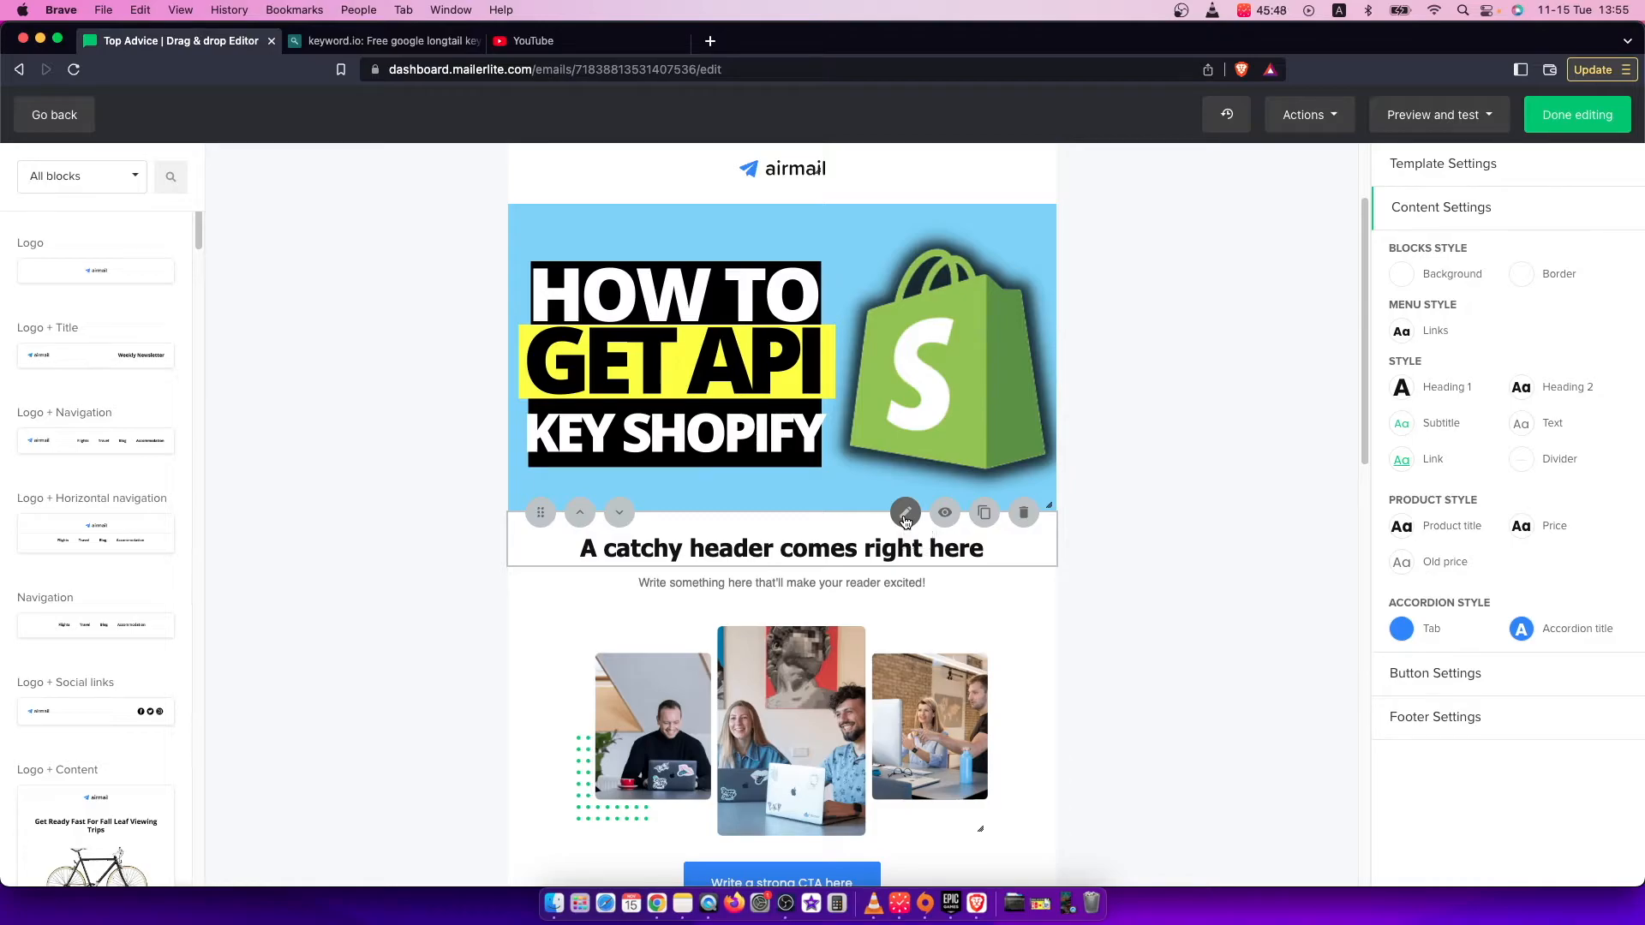
# Open the 'A catchy header comes right here' heading block in the Title editor
pyautogui.click(905, 514)
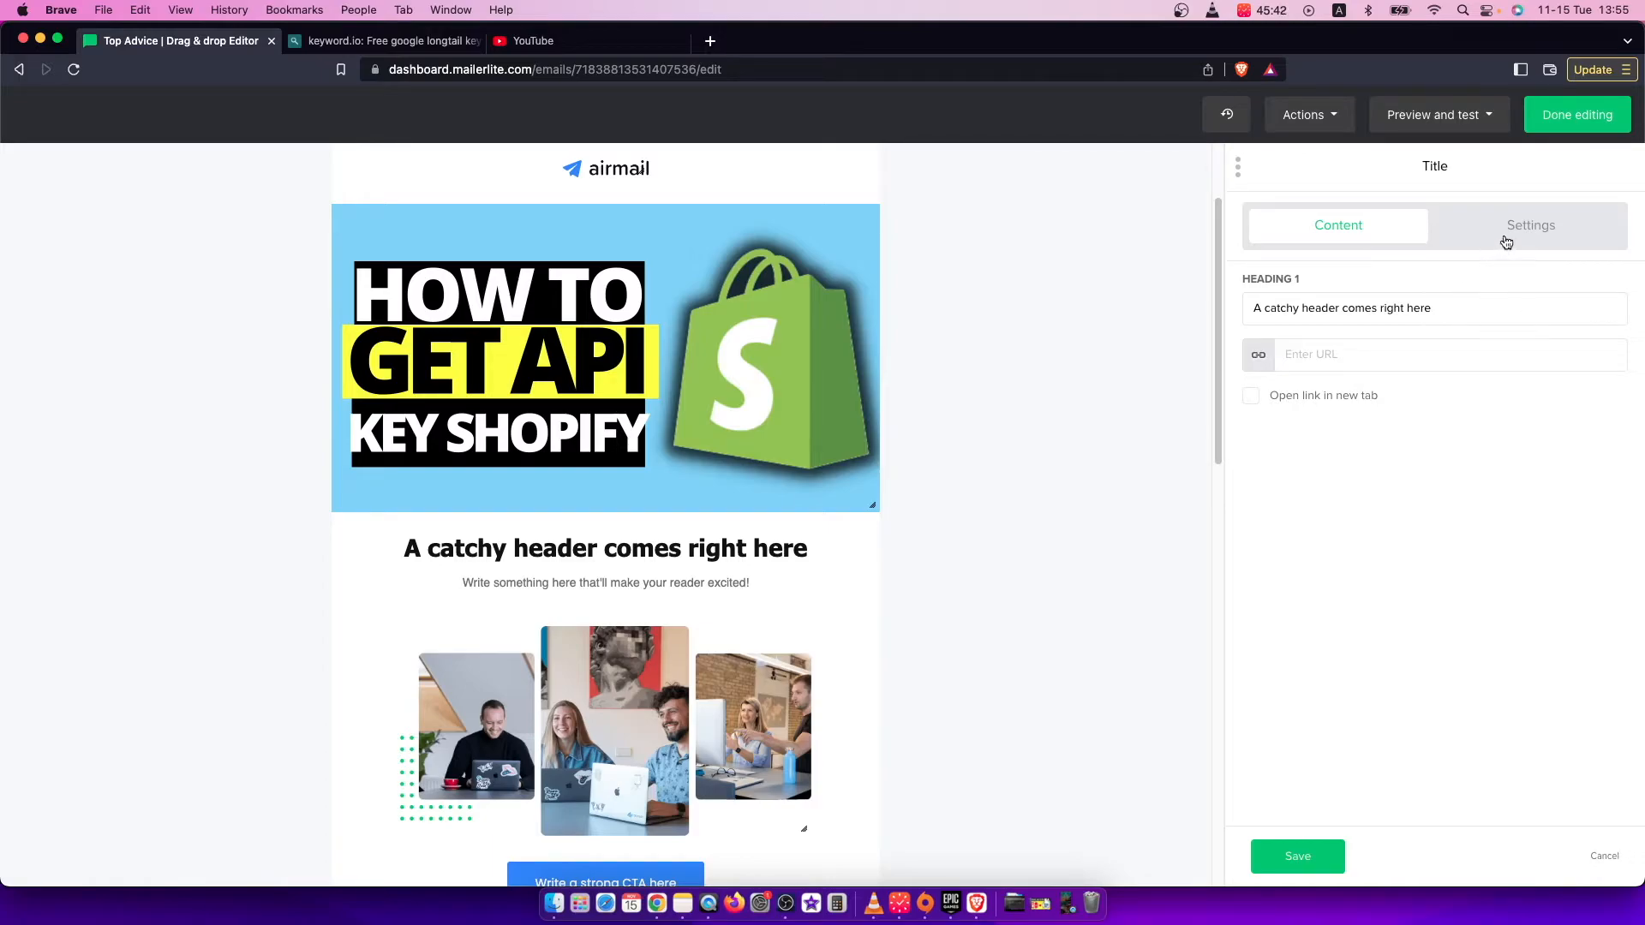
# Show the heading block's Settings and open its Heading 1 design options
pyautogui.click(1530, 225)
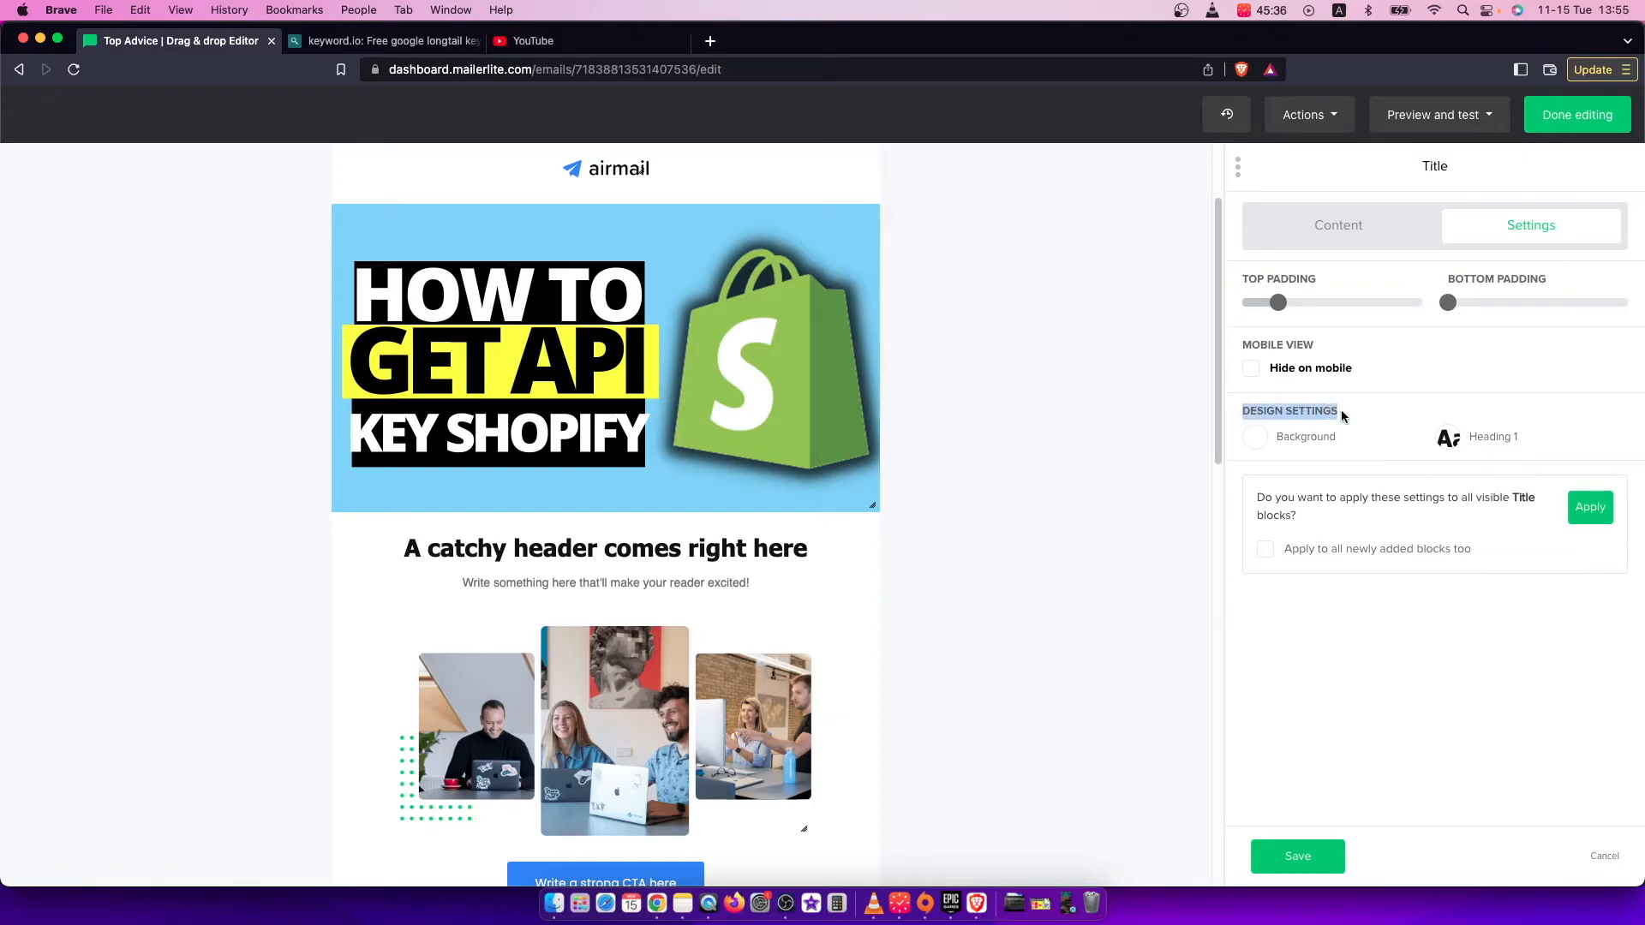
pyautogui.click(1477, 436)
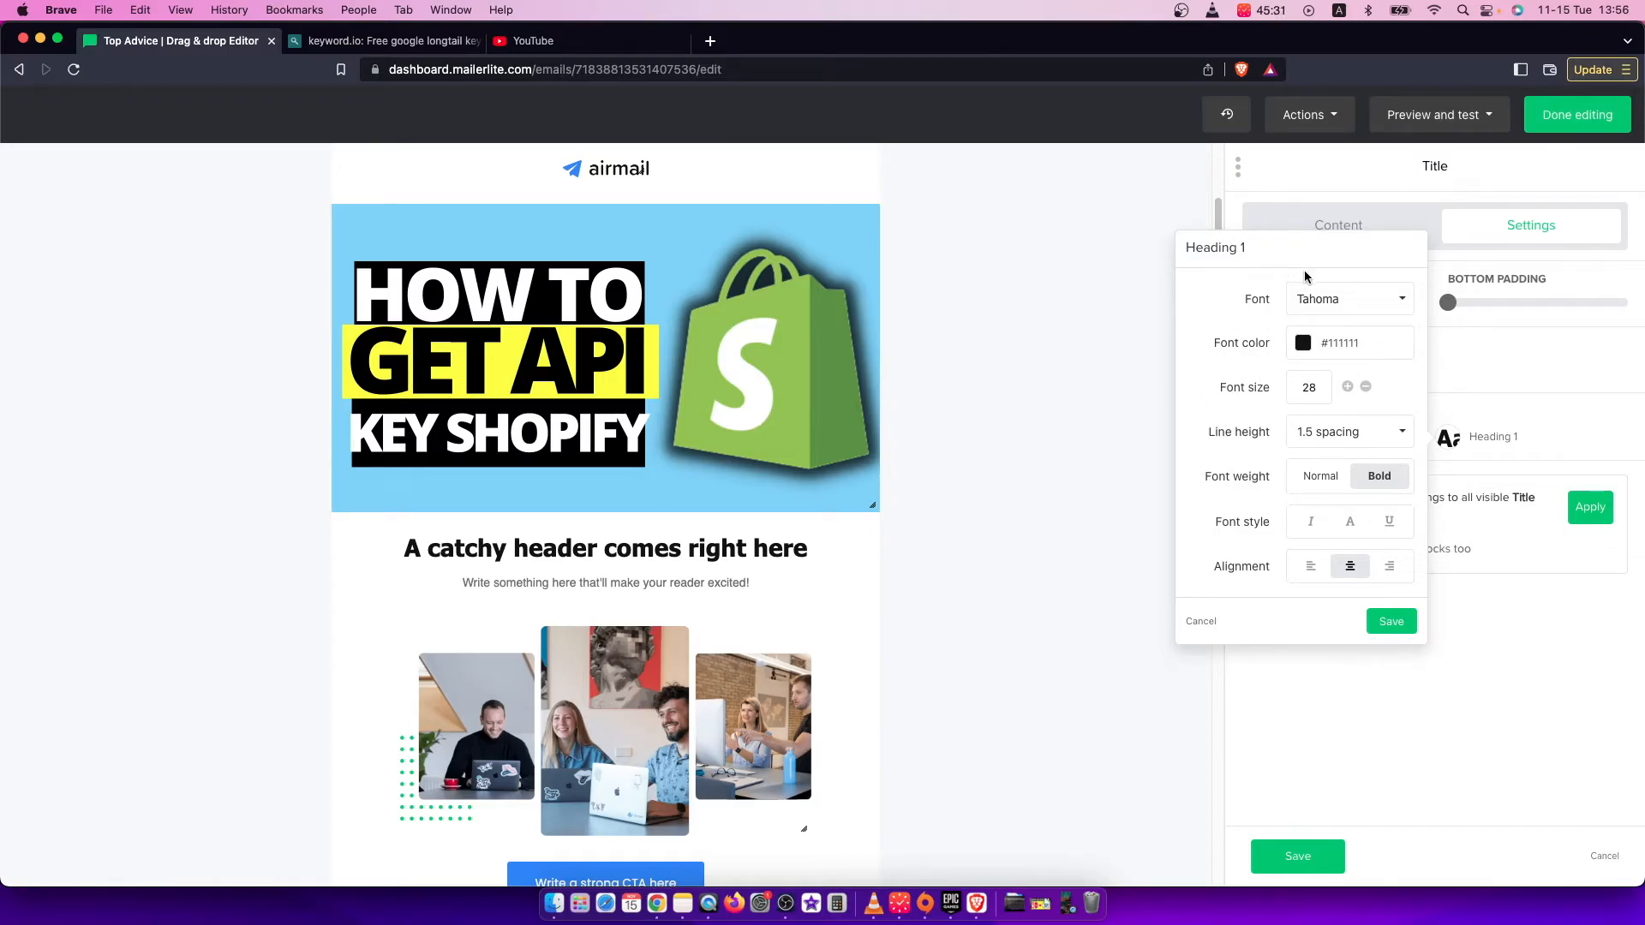
# Set the Heading 1 font to Anton with italic font style
pyautogui.click(1350, 299)
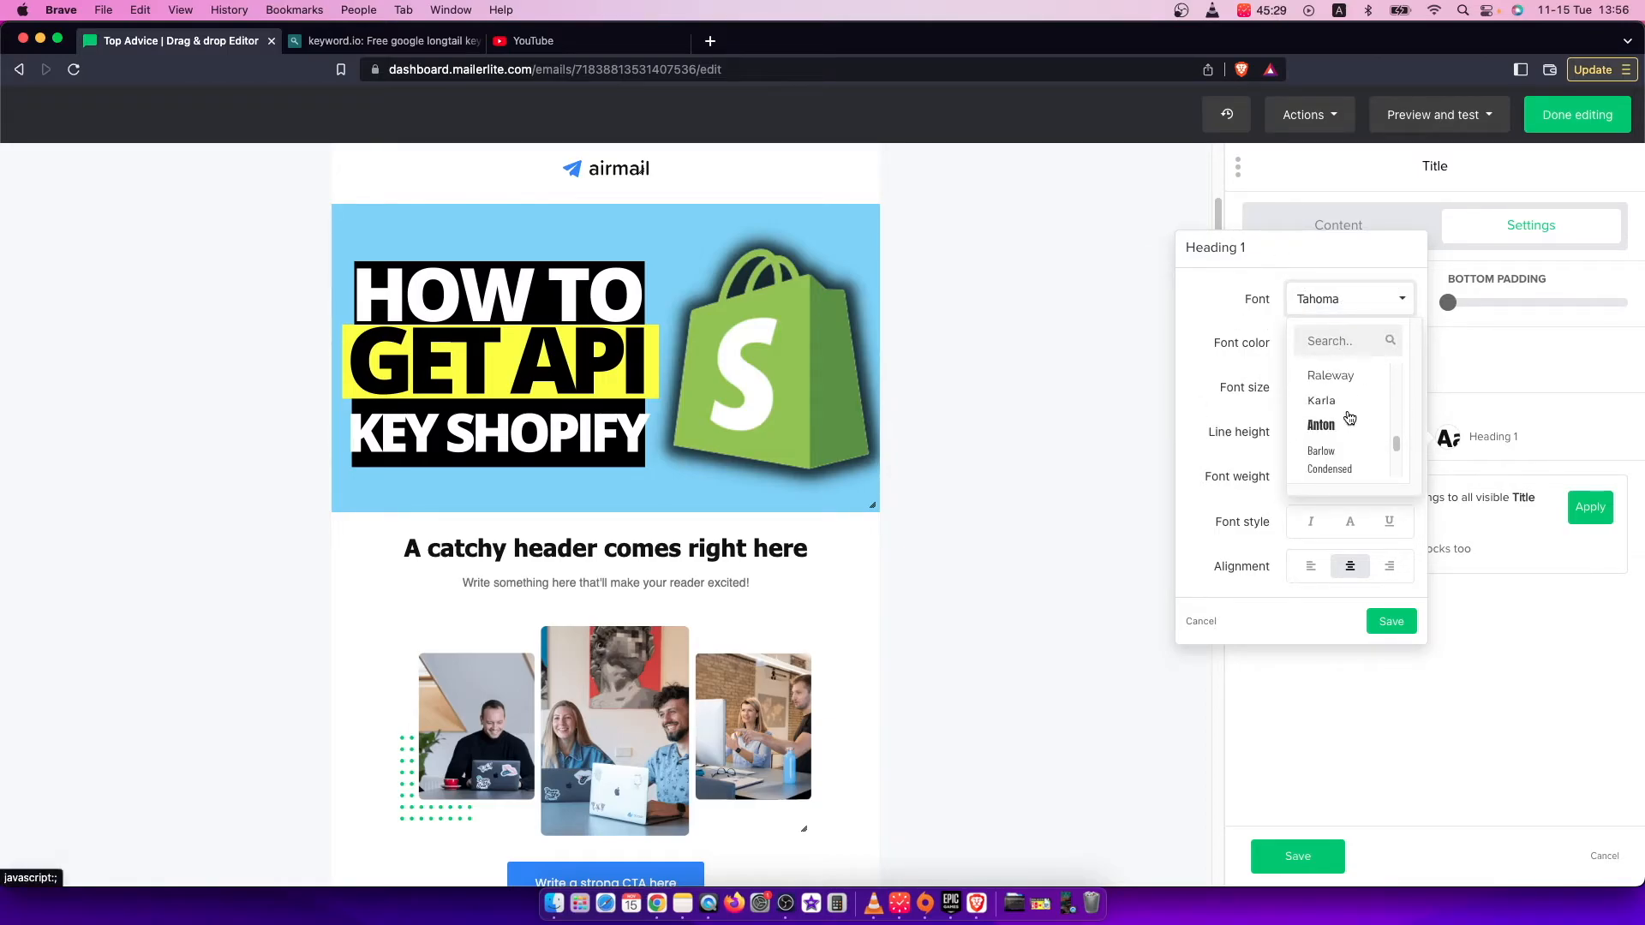
pyautogui.click(1319, 425)
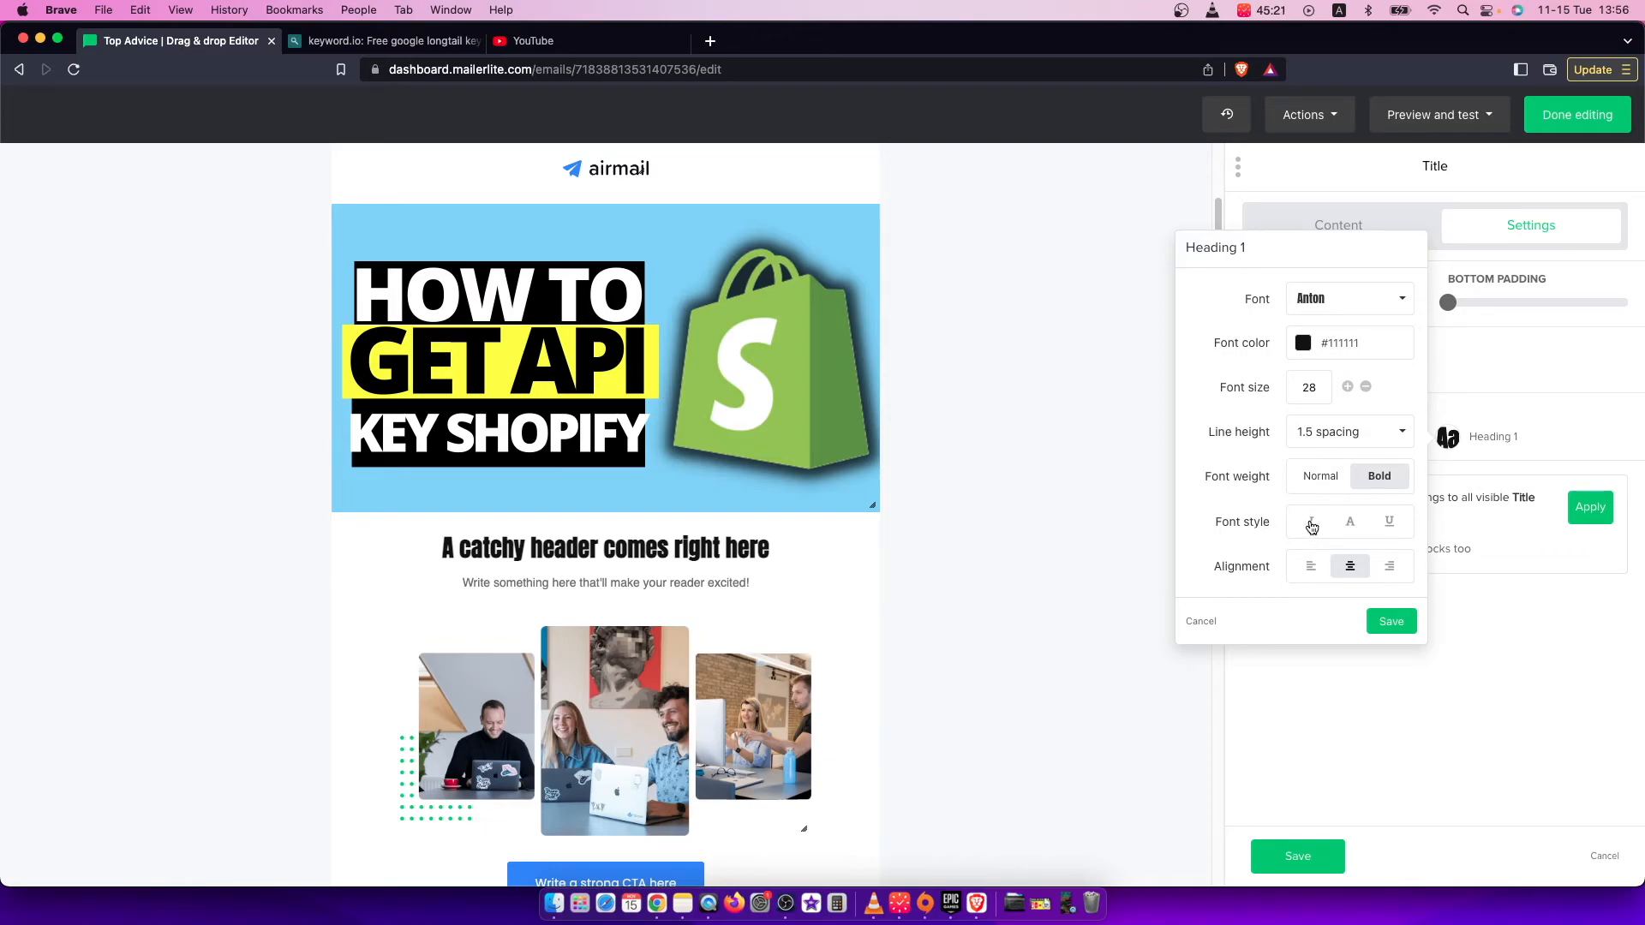
pyautogui.click(1310, 522)
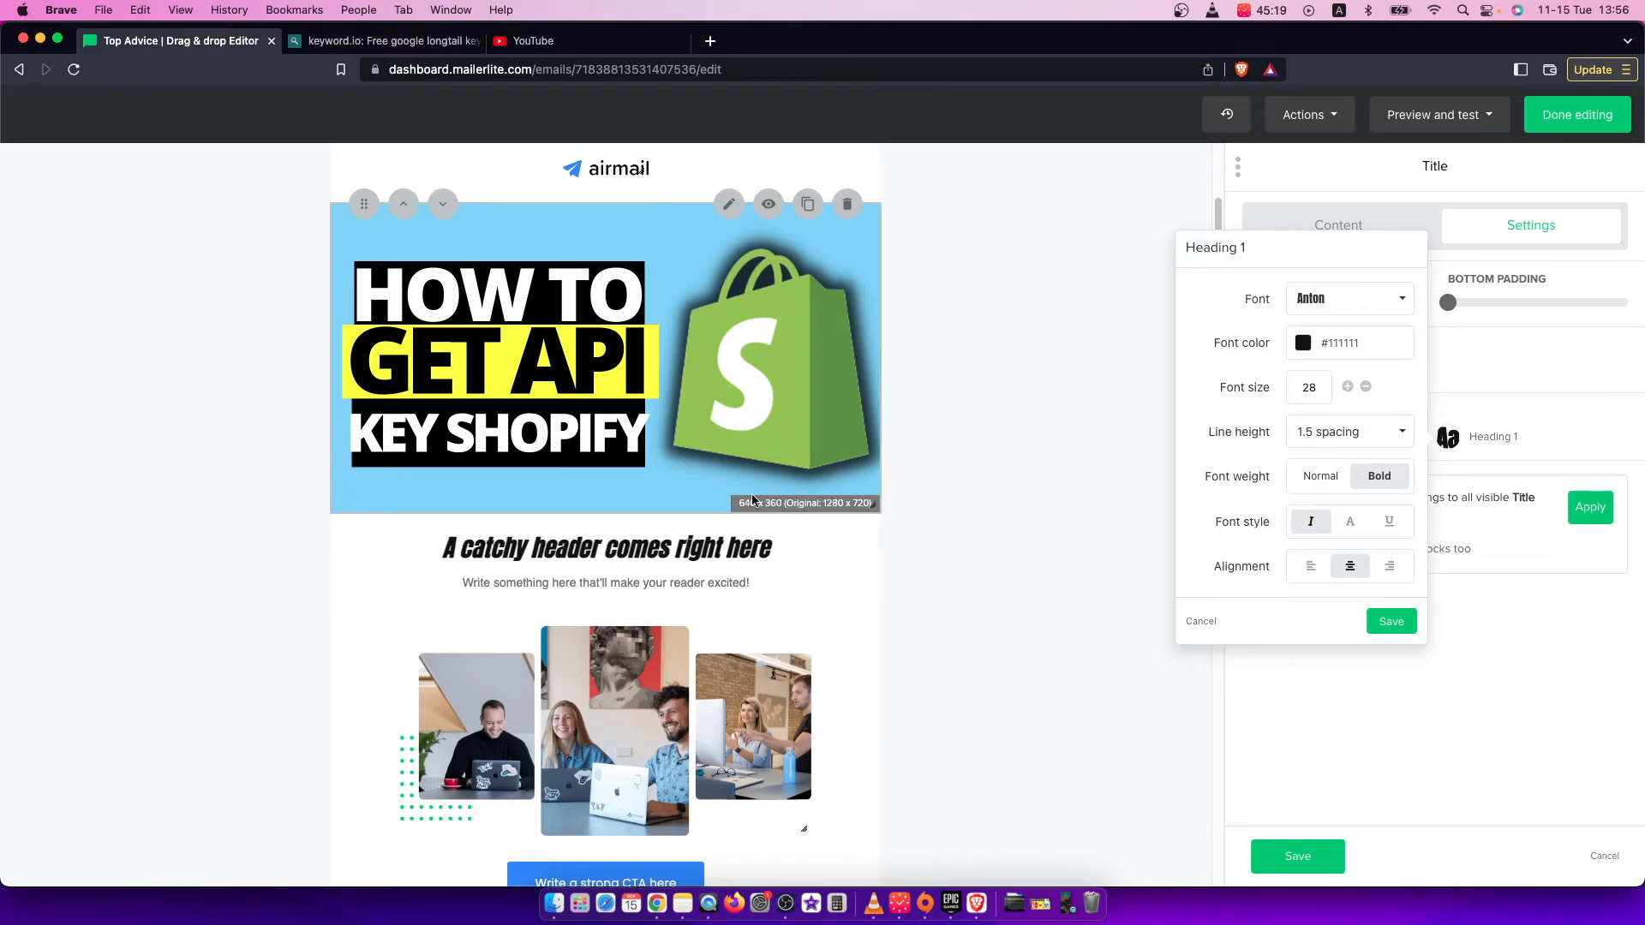